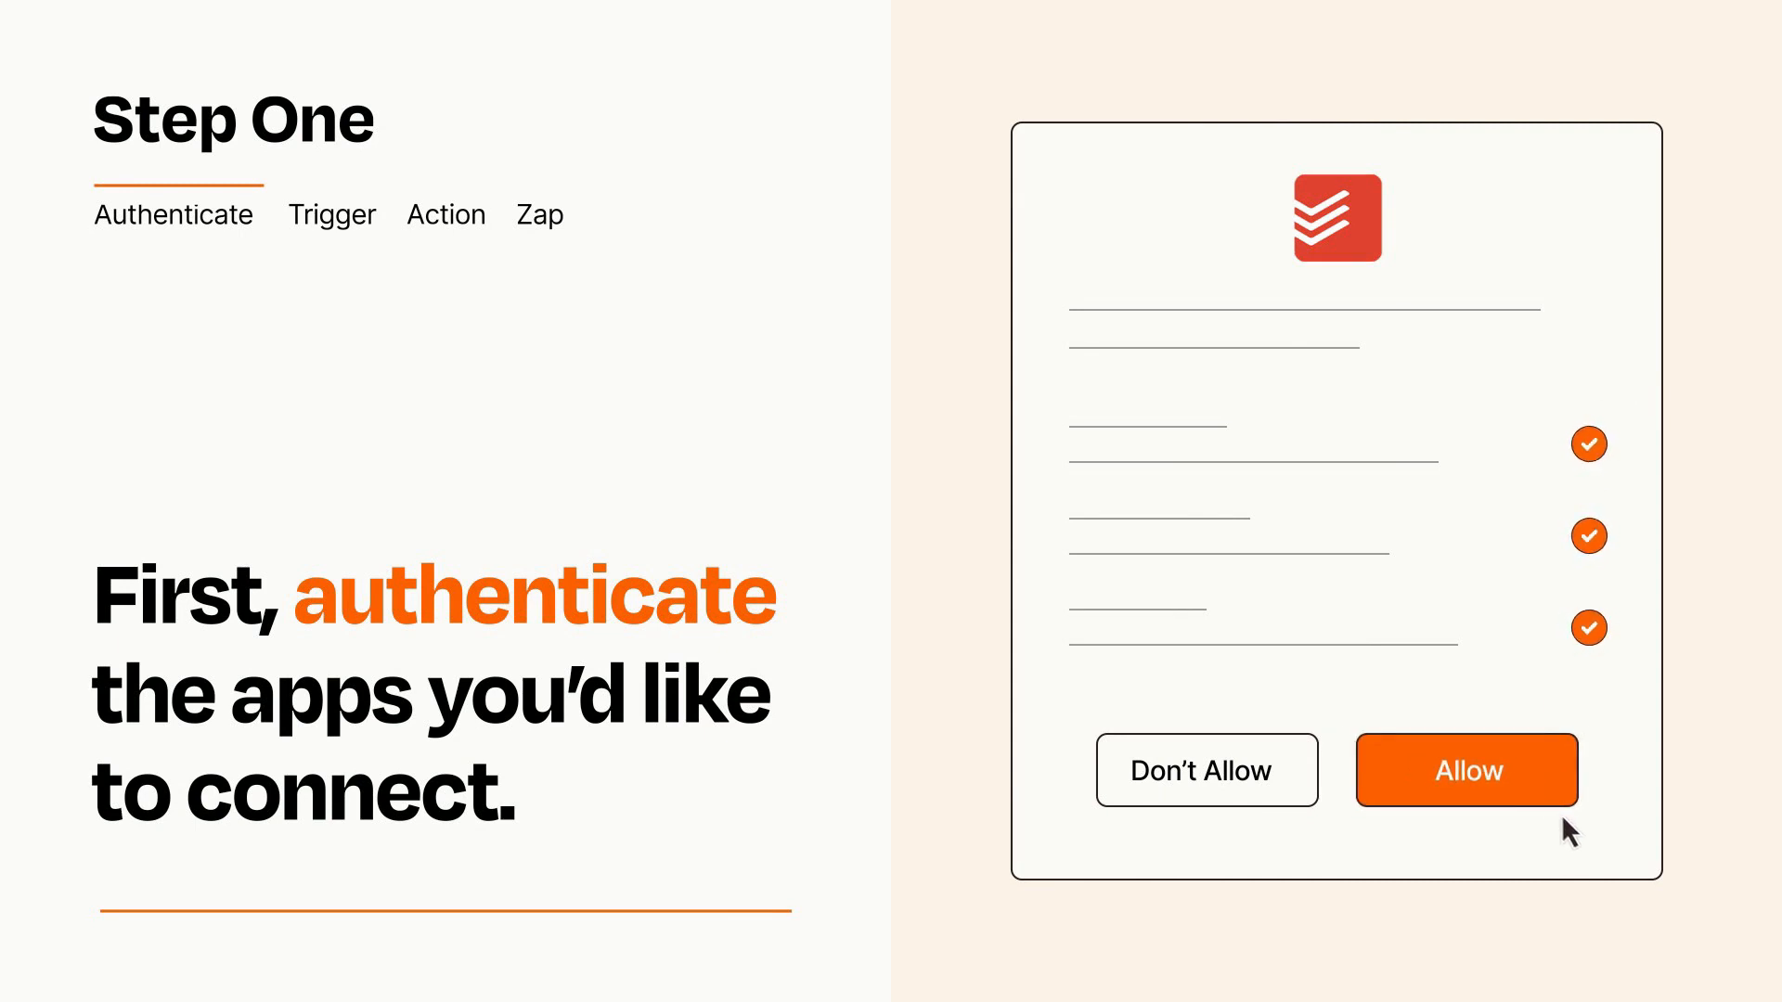
Step: Allow Zapier access to the Todoist account on the authorization screen
{"action": "left_click", "coordinate": [1466, 769]}
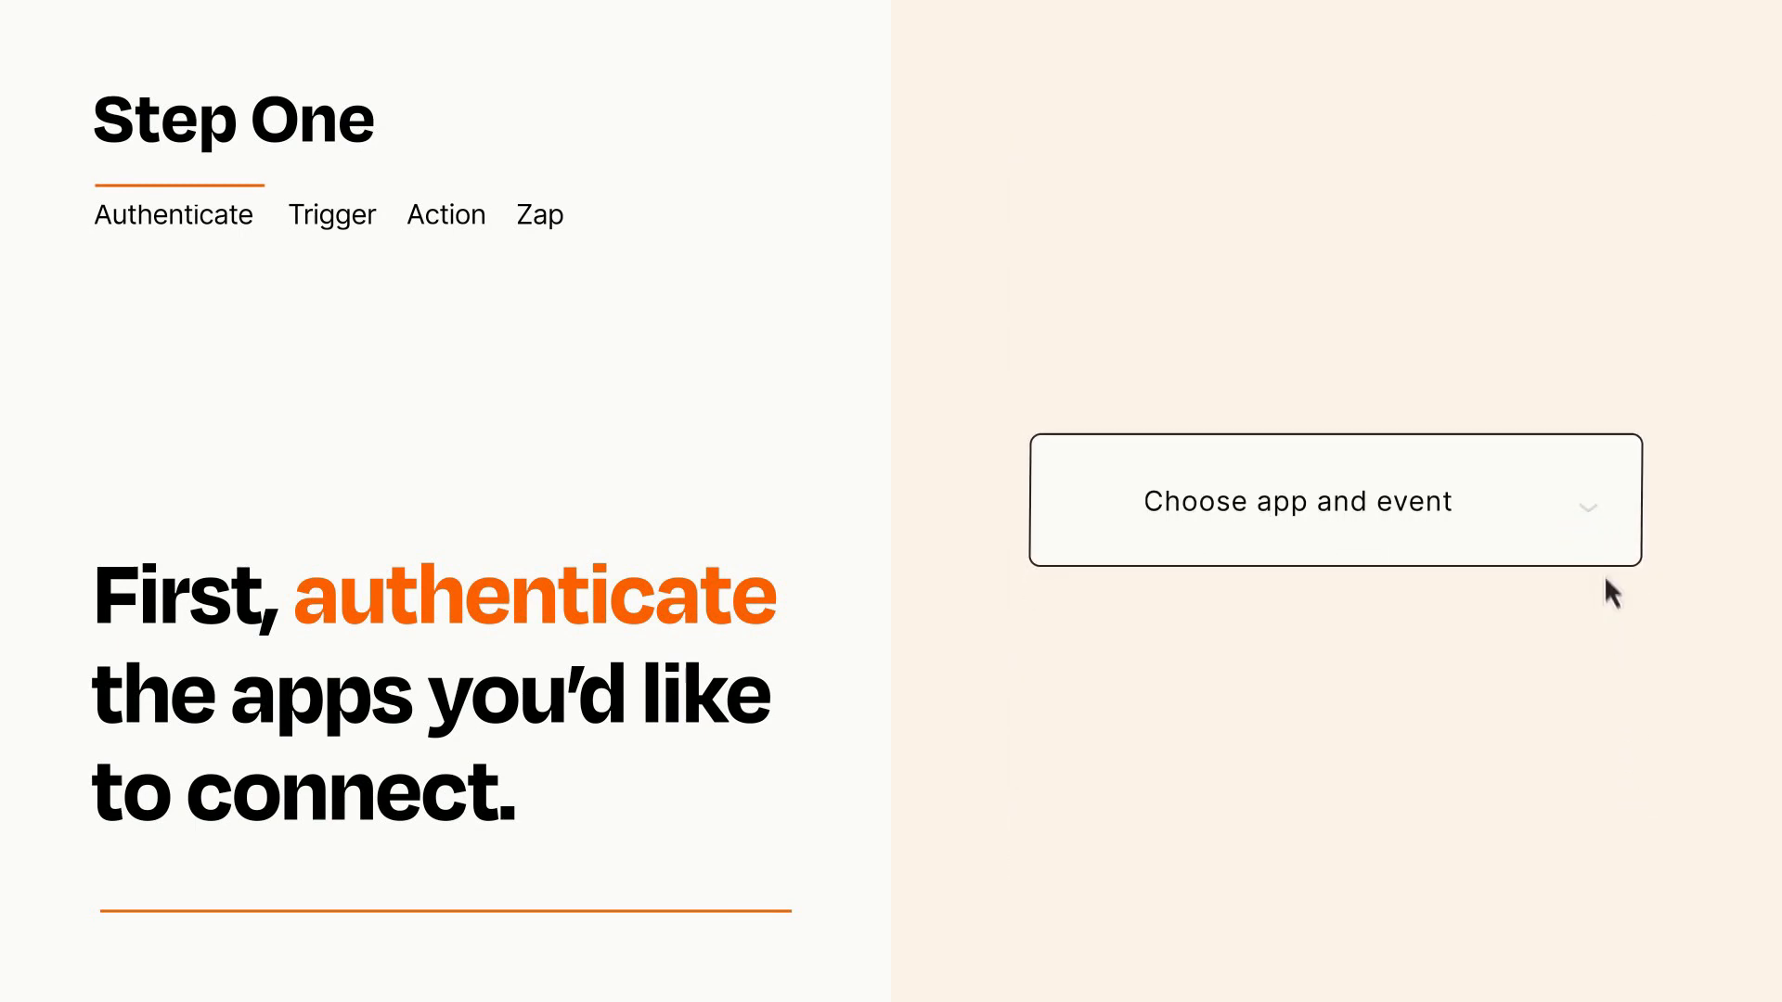
Step: Choose OneNote 'New Note in Section' as the Zap's trigger event
{"action": "left_click", "coordinate": [1334, 499]}
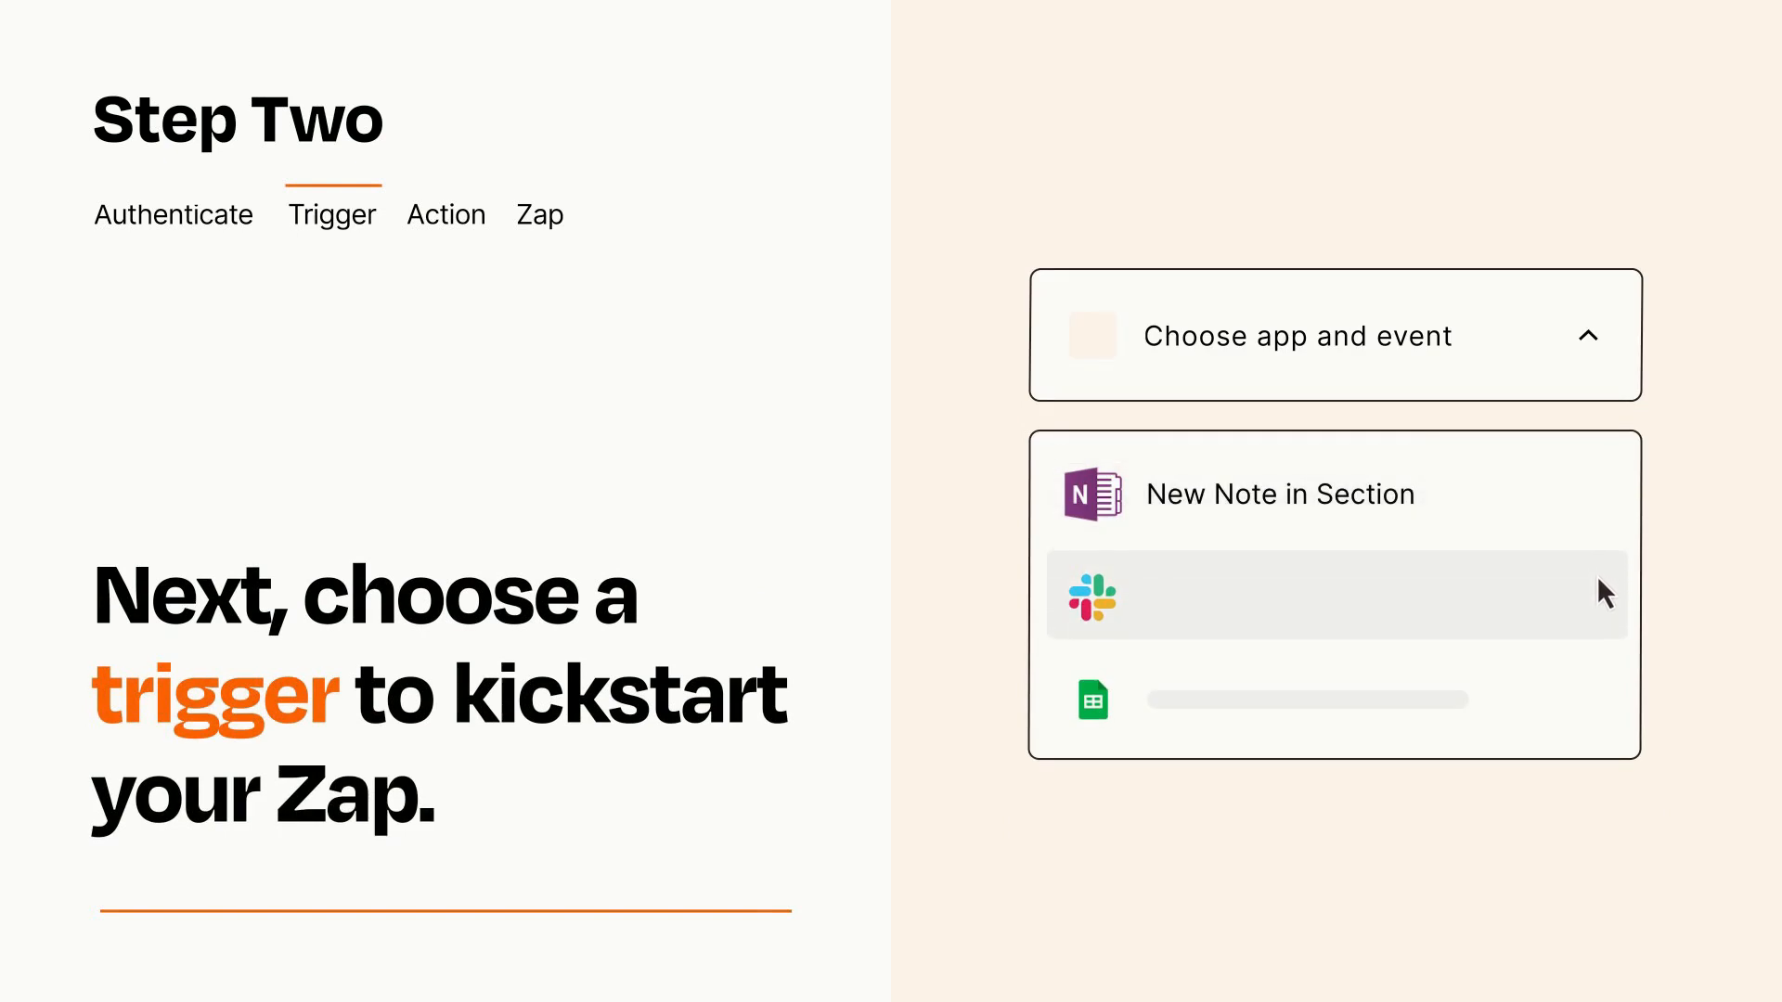
{"action": "mouse_move", "coordinate": [1602, 707]}
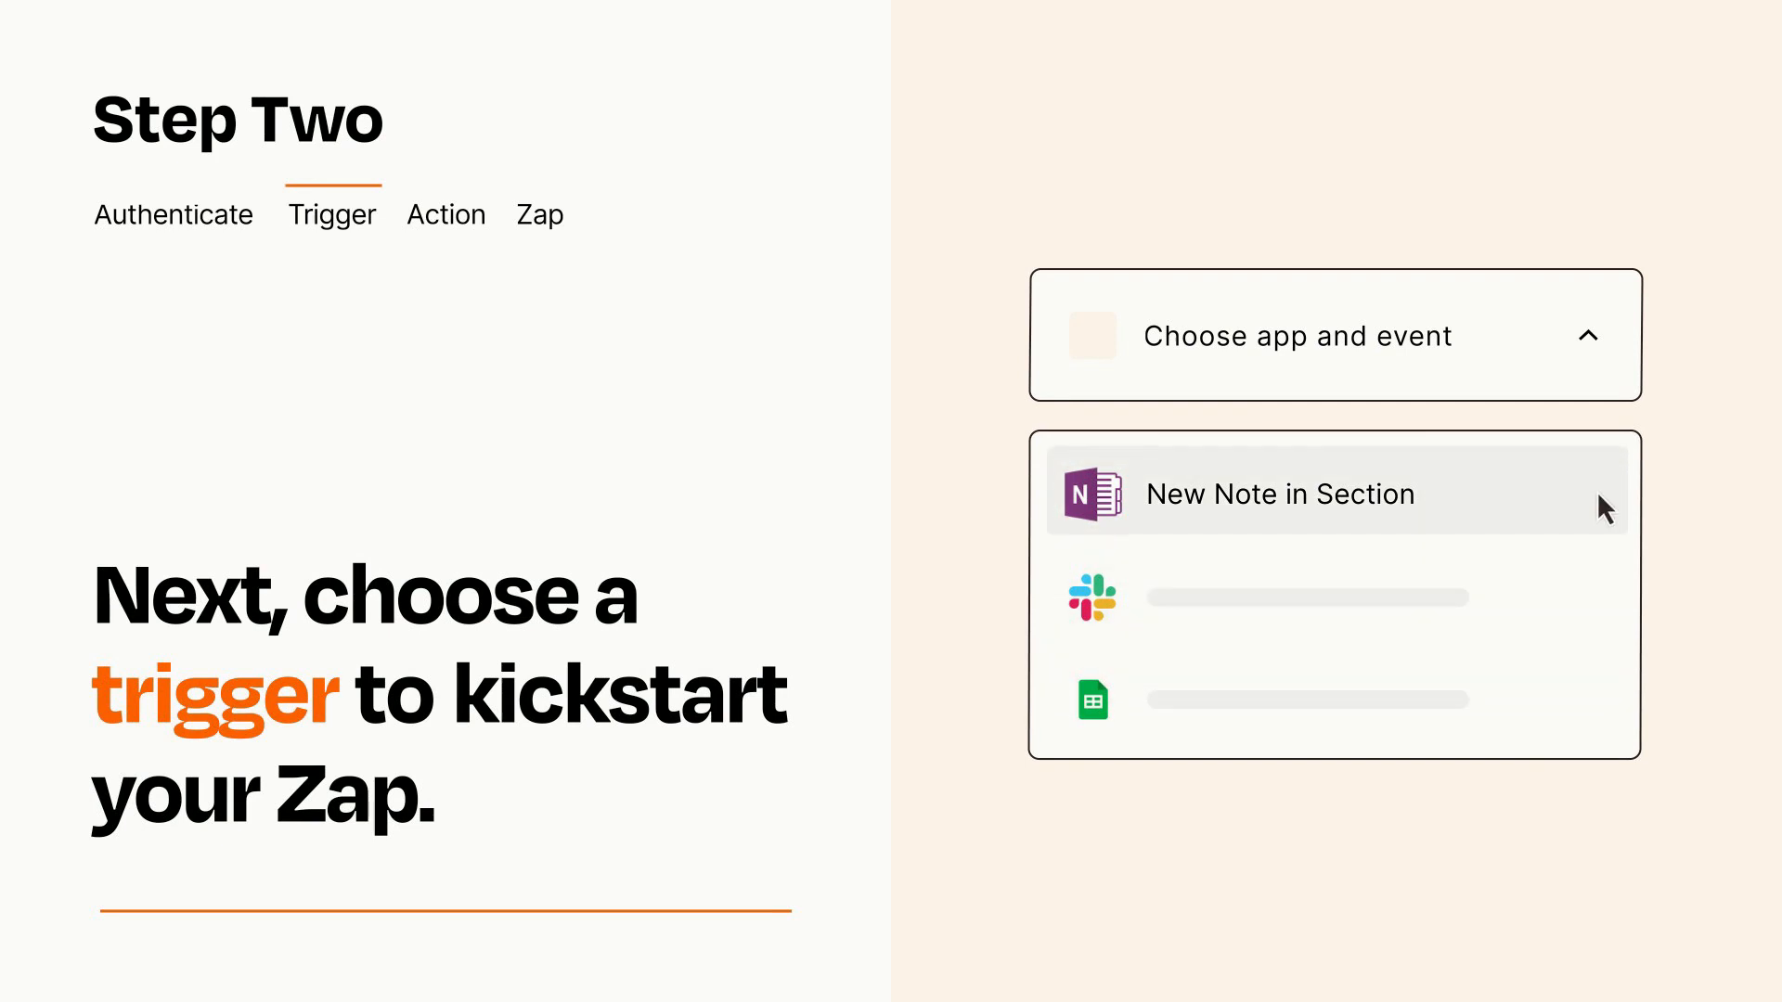
{"action": "mouse_move", "coordinate": [1608, 518]}
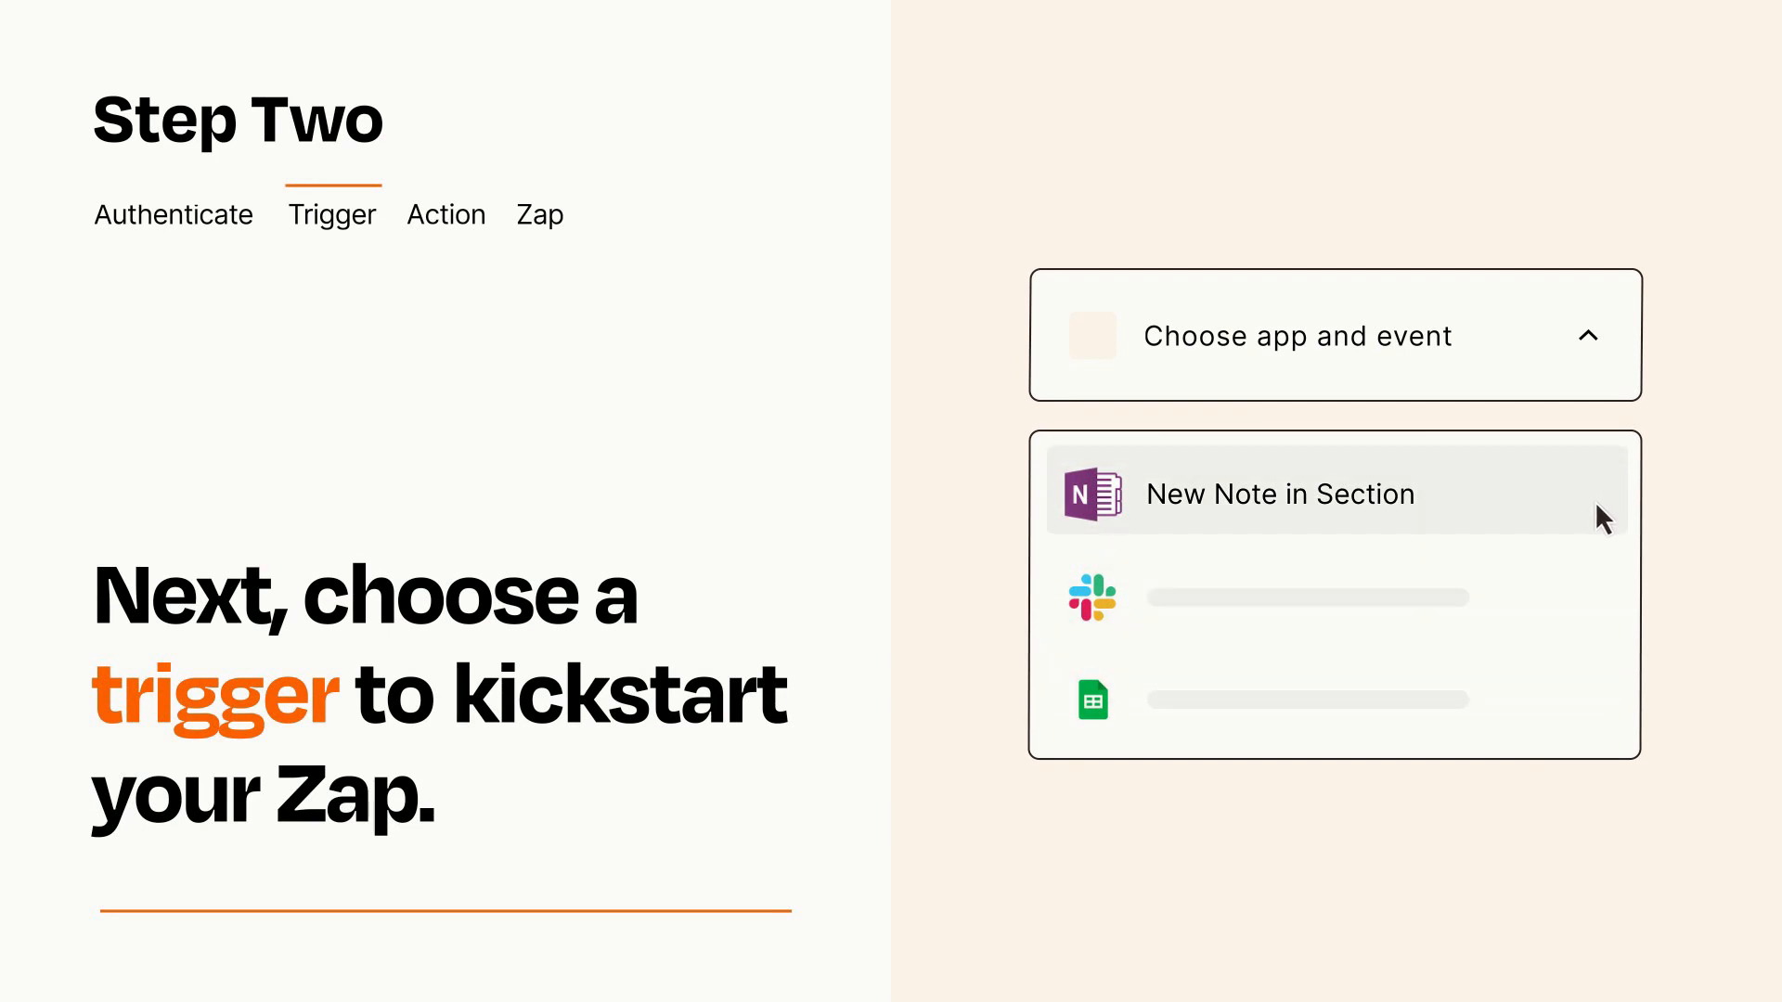
{"action": "left_click", "coordinate": [1279, 494]}
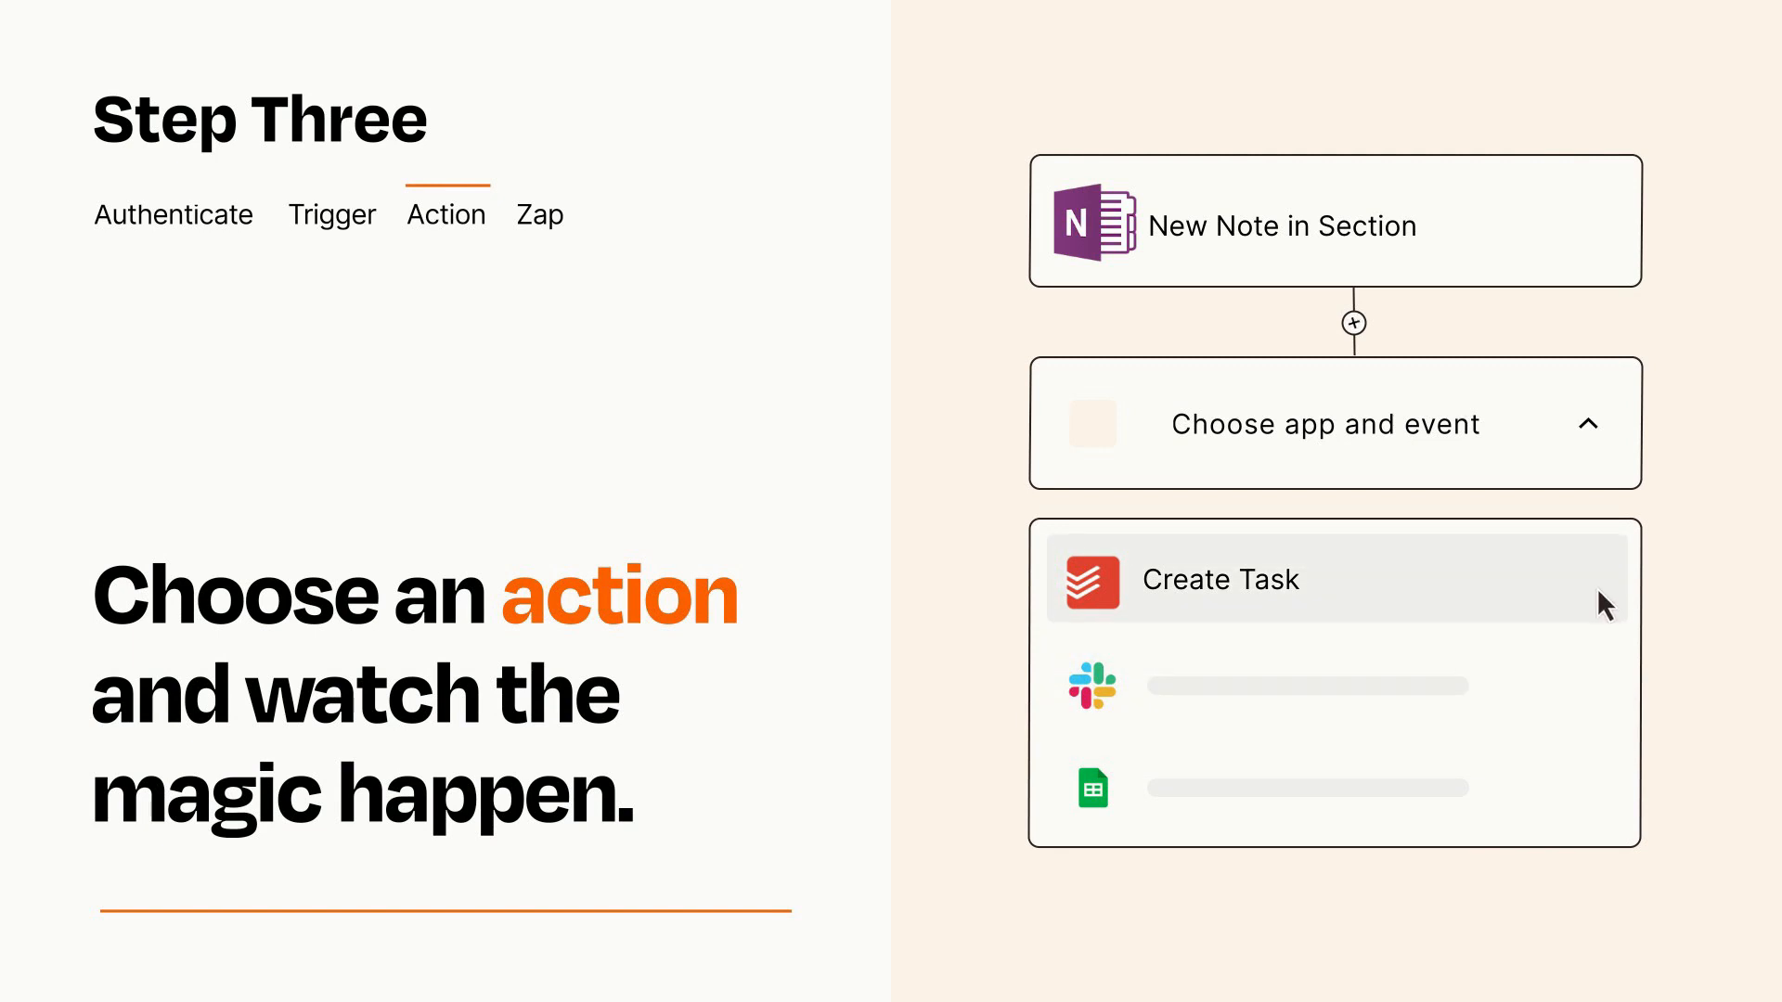
Step: Add Todoist 'Create Task' as the action, mapping OneNote data into Item and Details
{"action": "left_click", "coordinate": [1219, 579]}
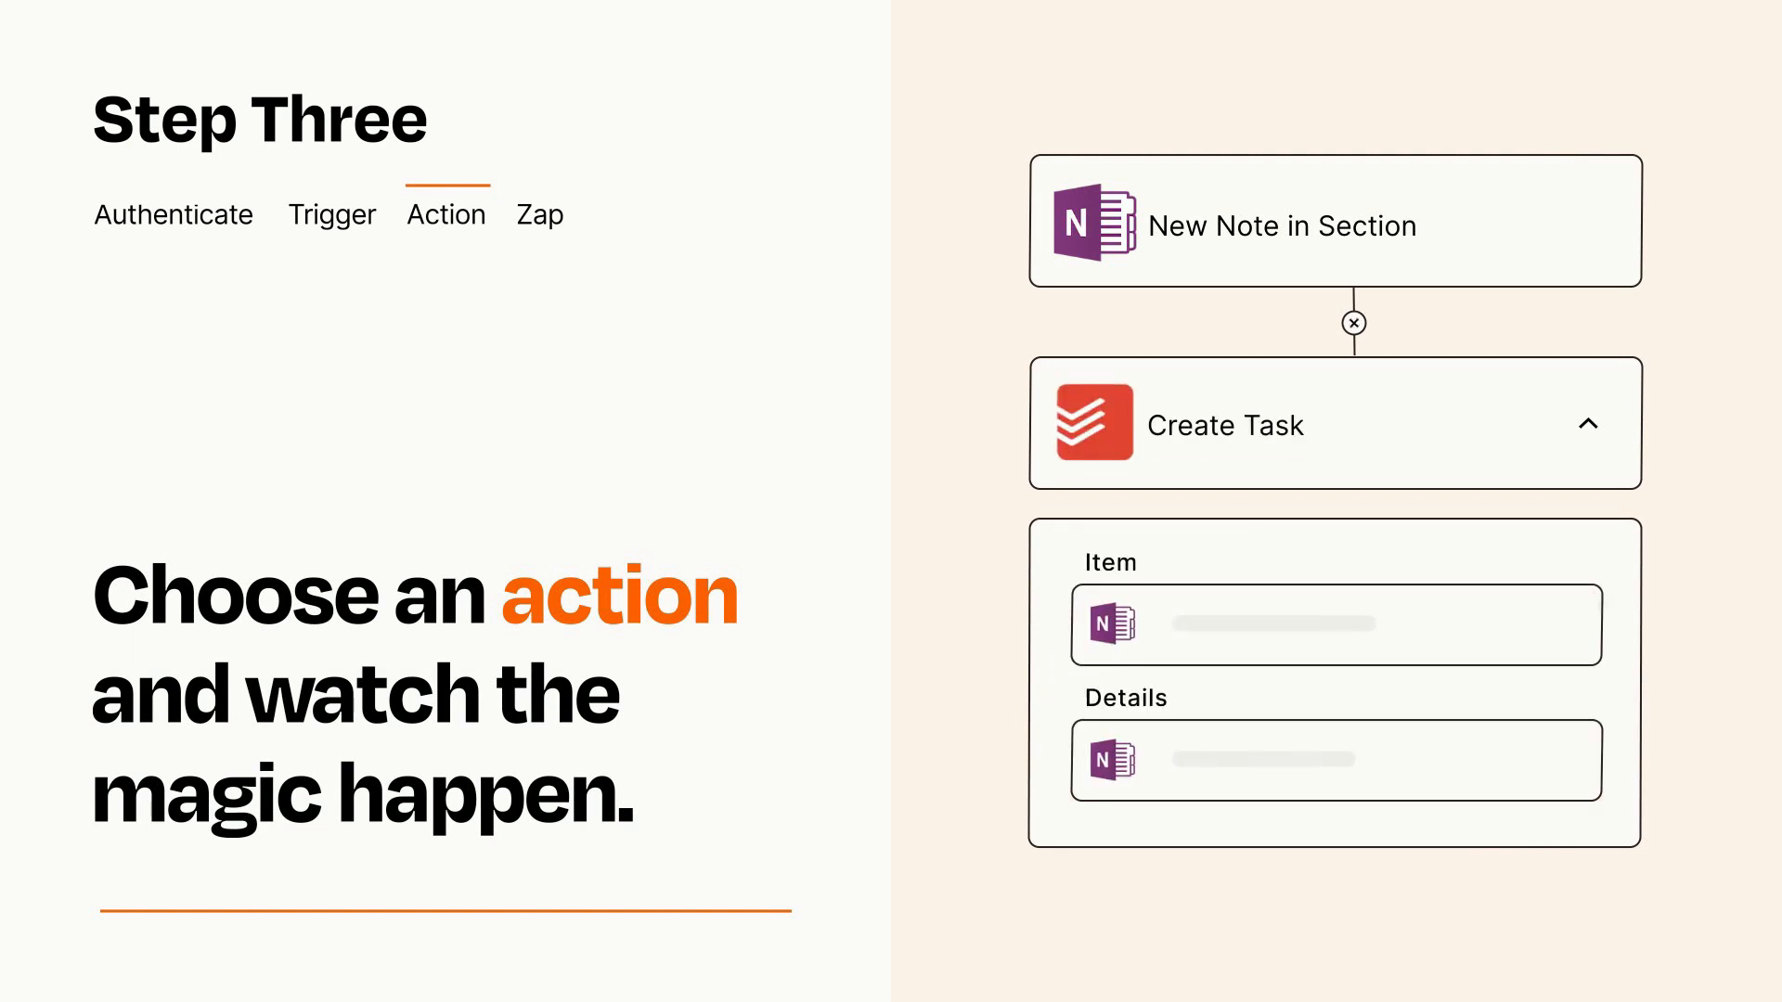
{"action": "left_click", "coordinate": [1352, 323]}
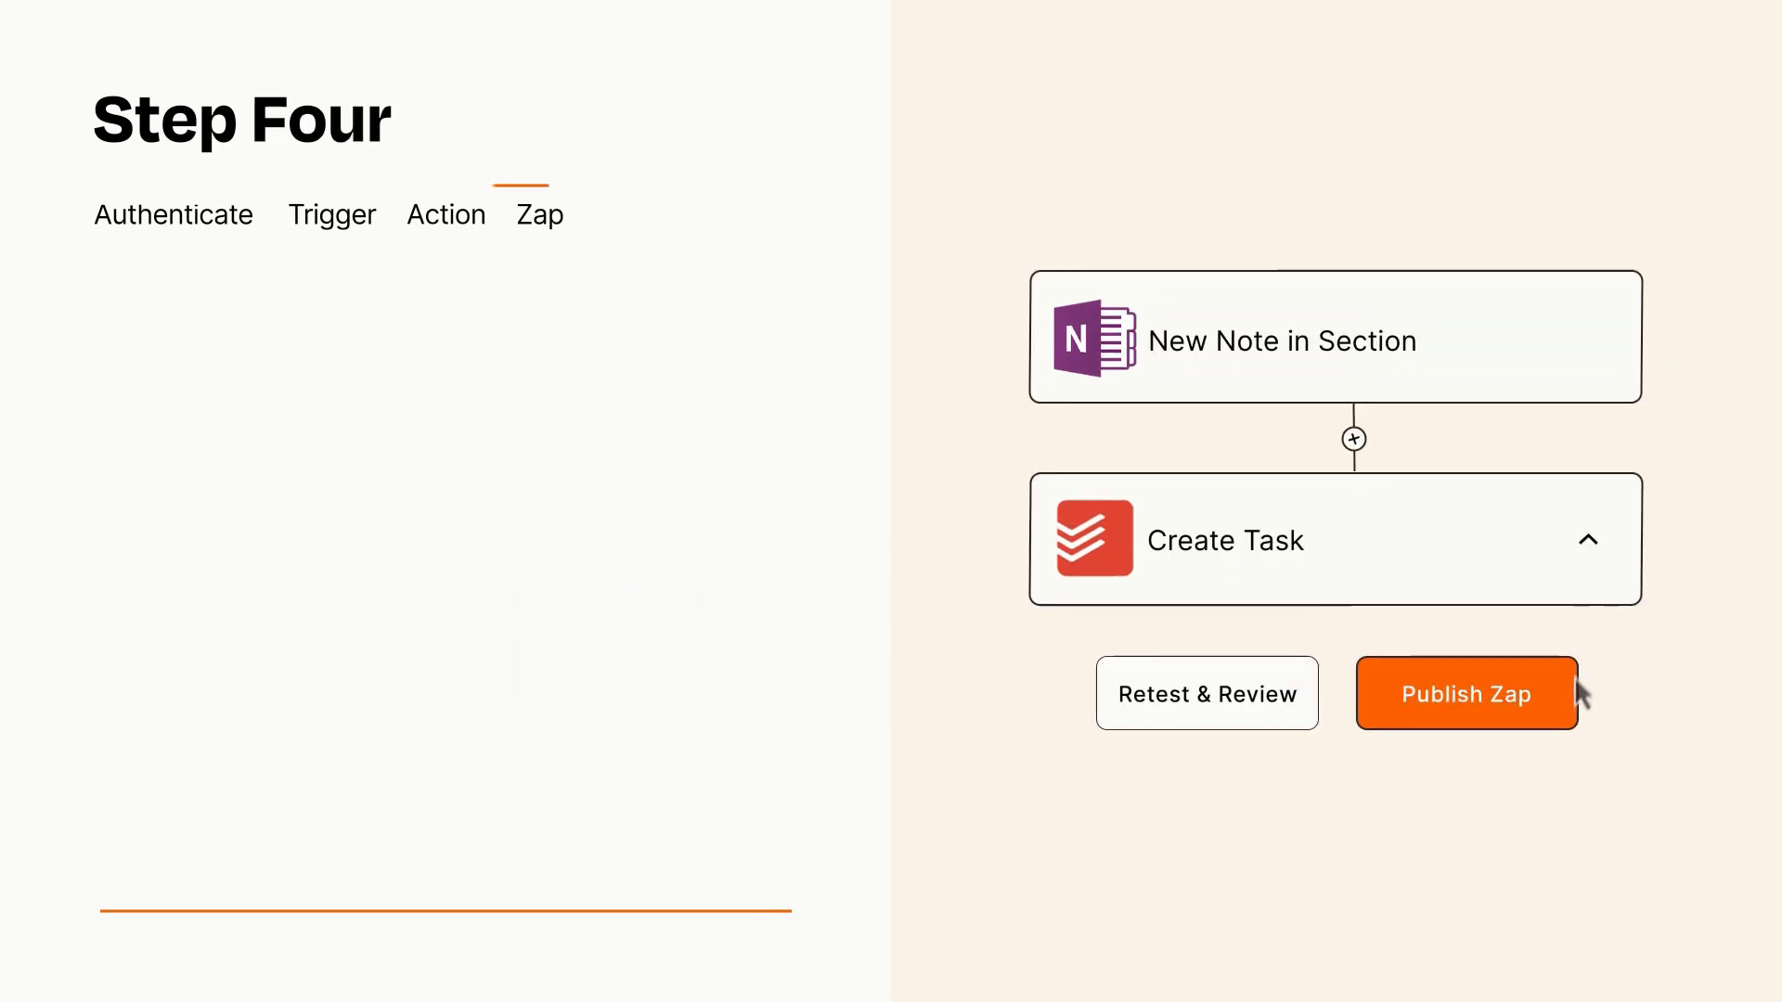
Step: Publish the finished Zap and turn it on
{"action": "left_click", "coordinate": [1464, 692]}
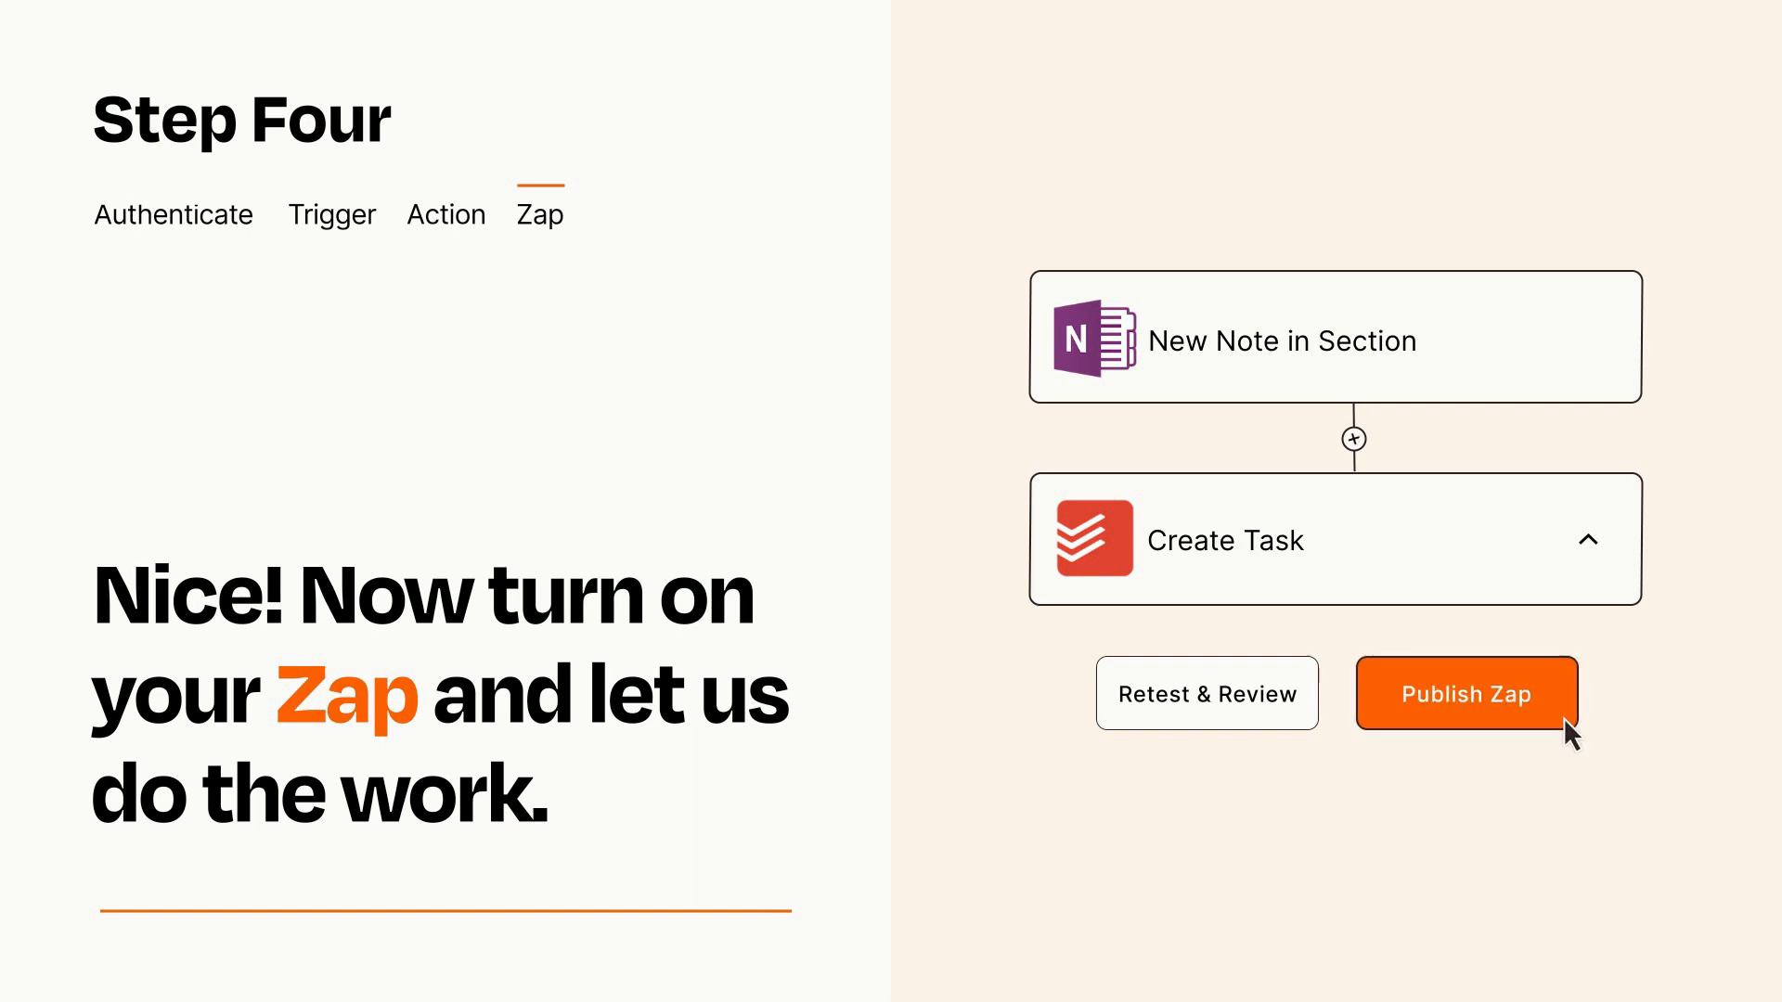
{"action": "left_click", "coordinate": [1465, 692]}
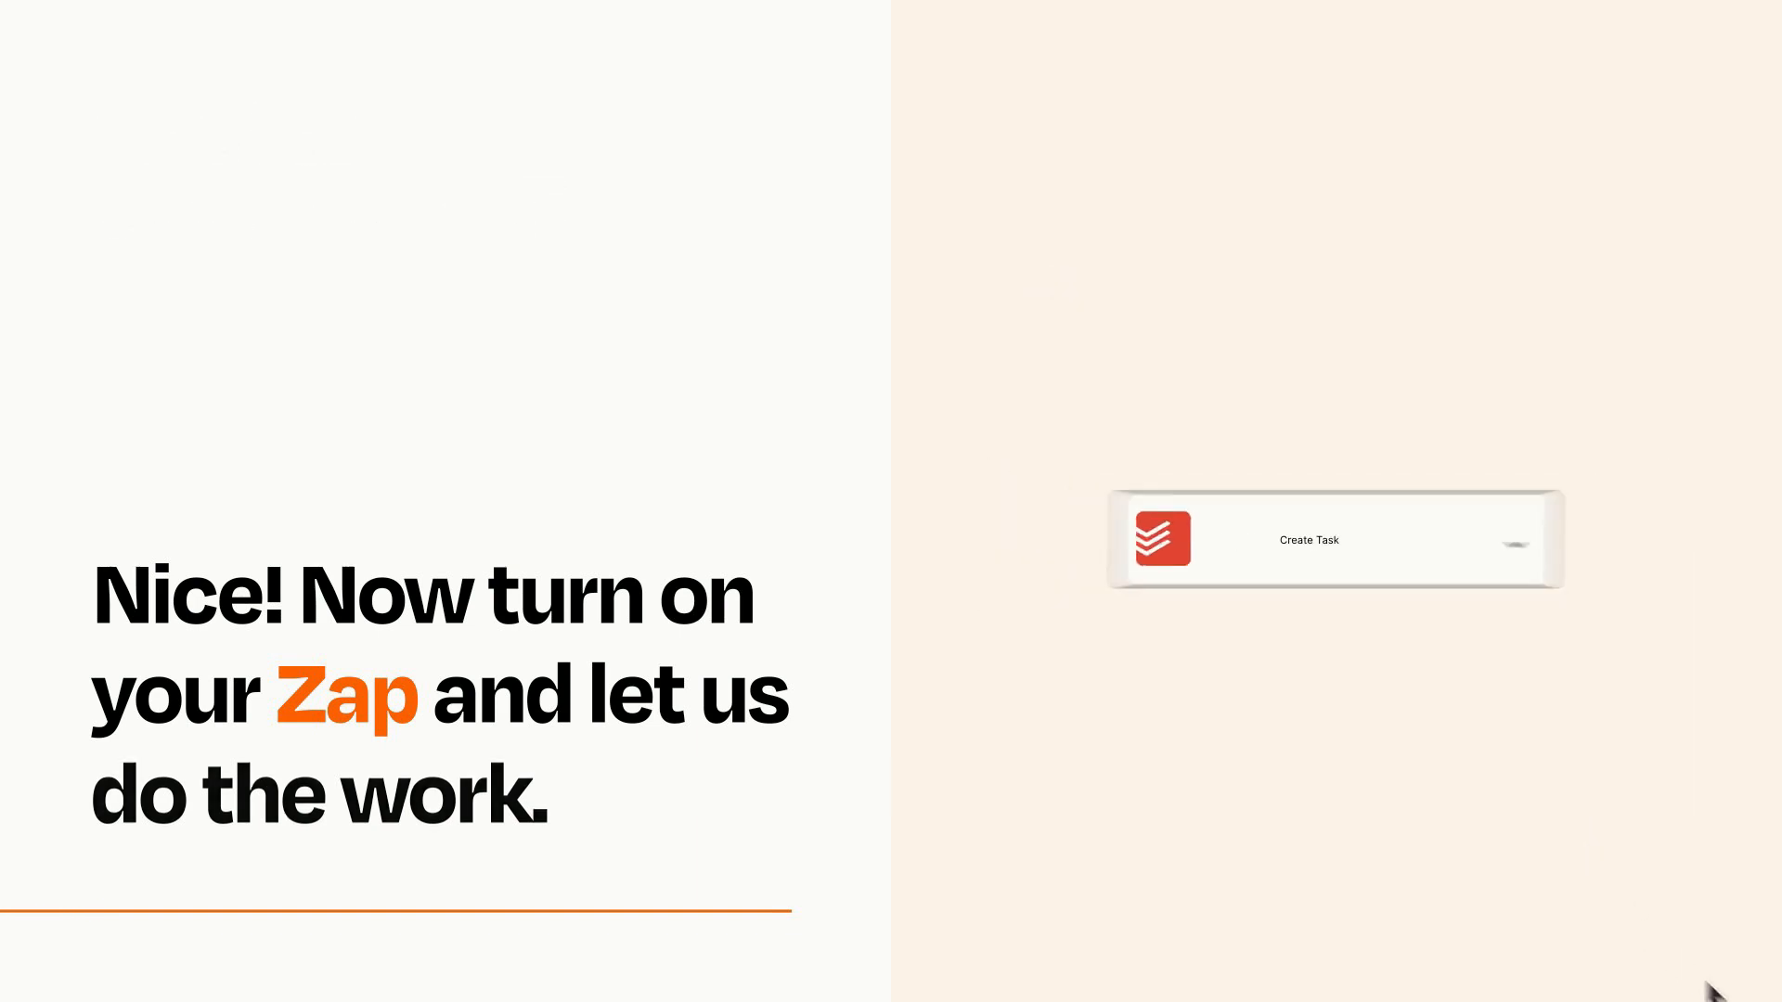